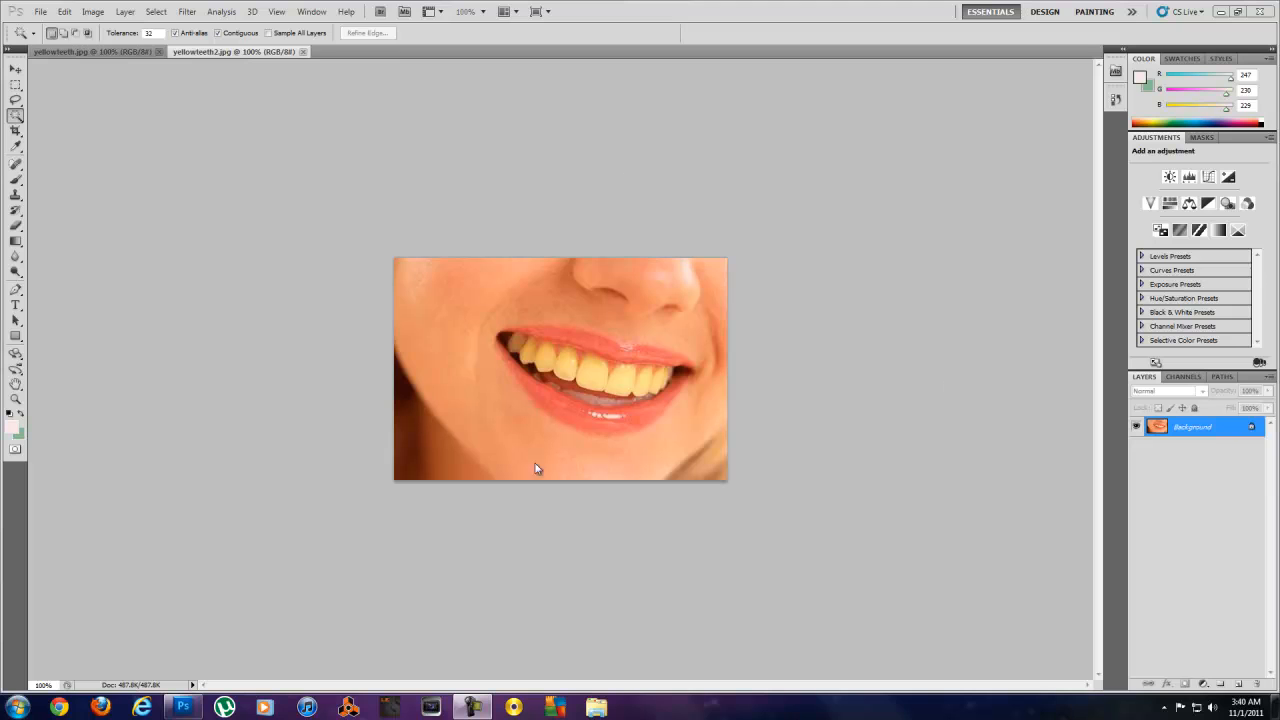
mouse_move(624, 374)
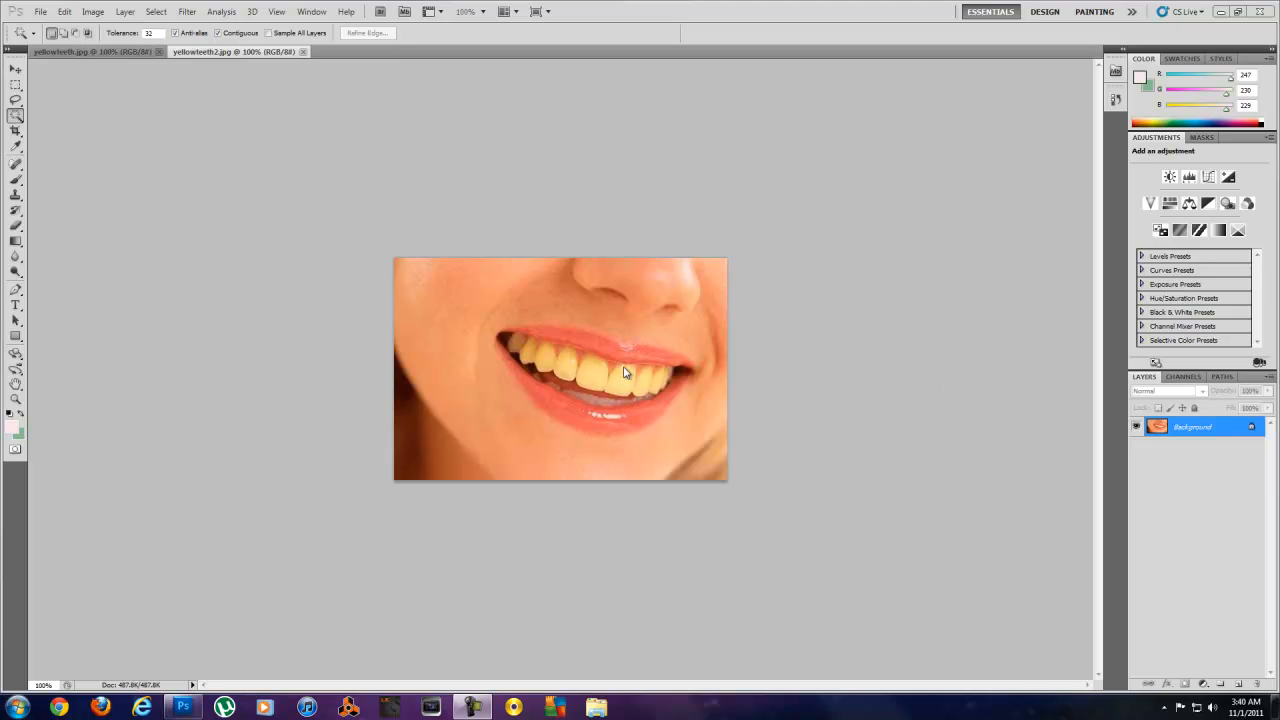
mouse_move(512, 344)
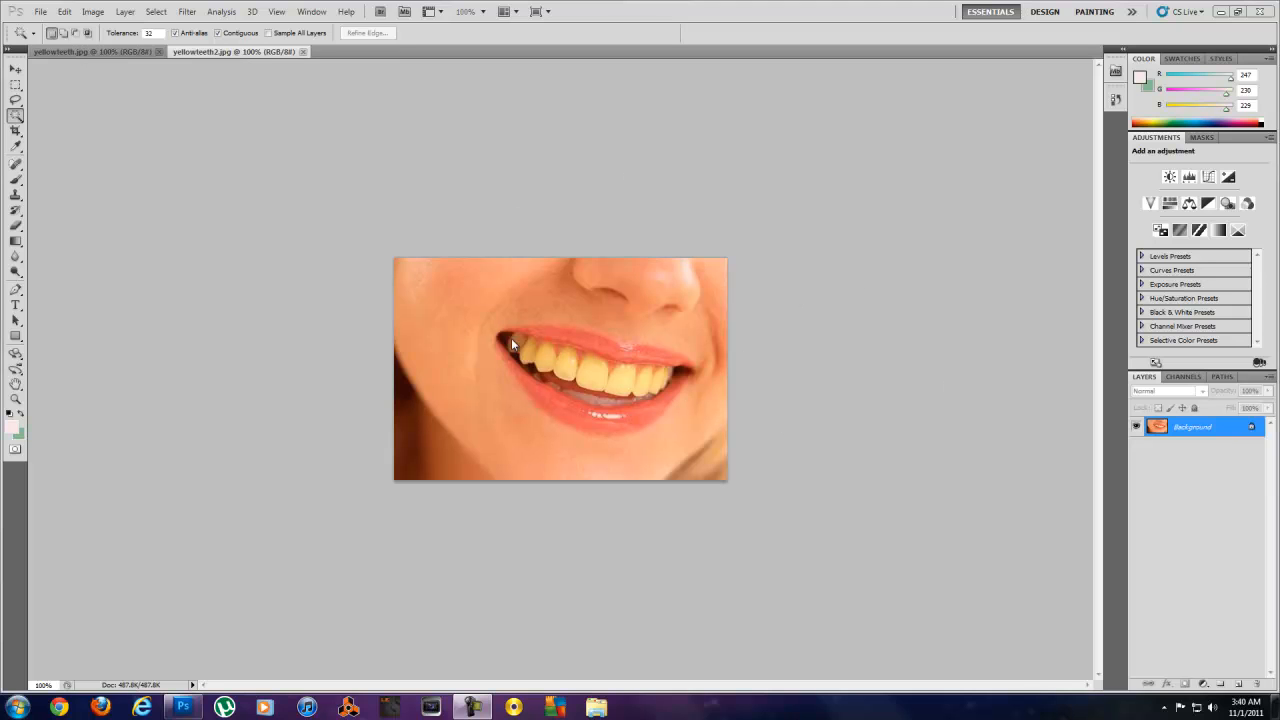
mouse_move(656, 384)
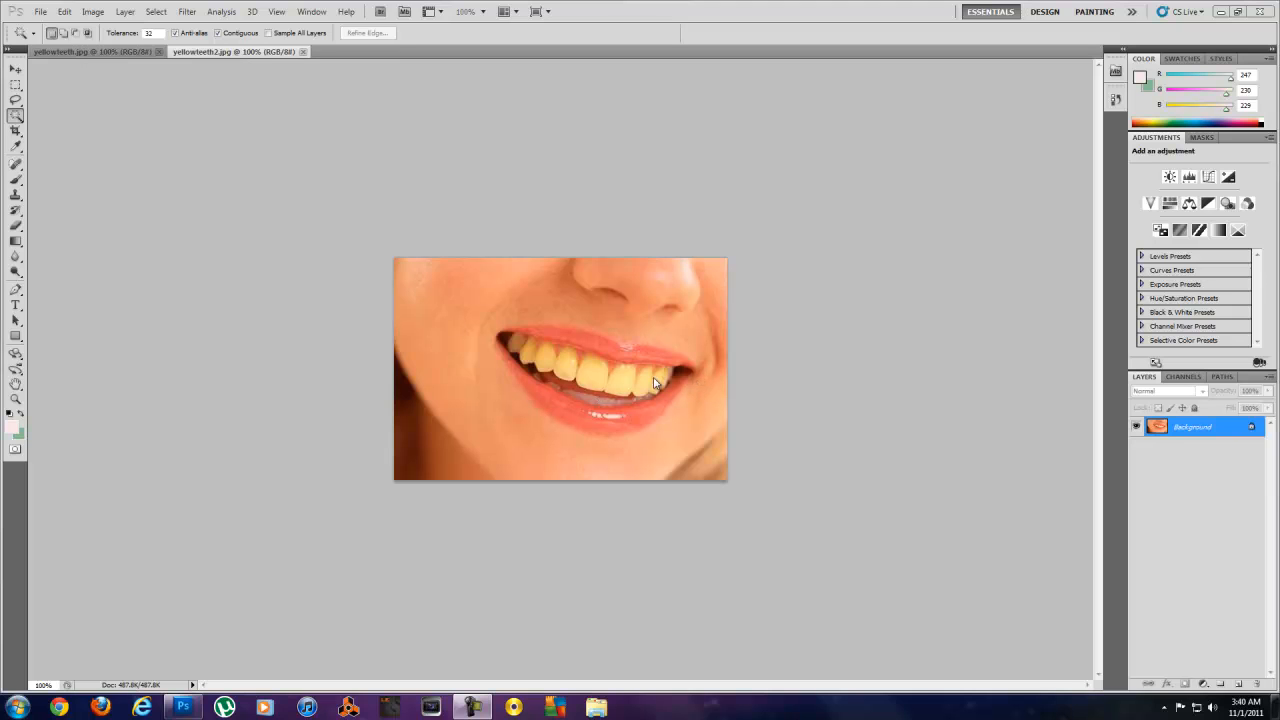
mouse_move(690, 394)
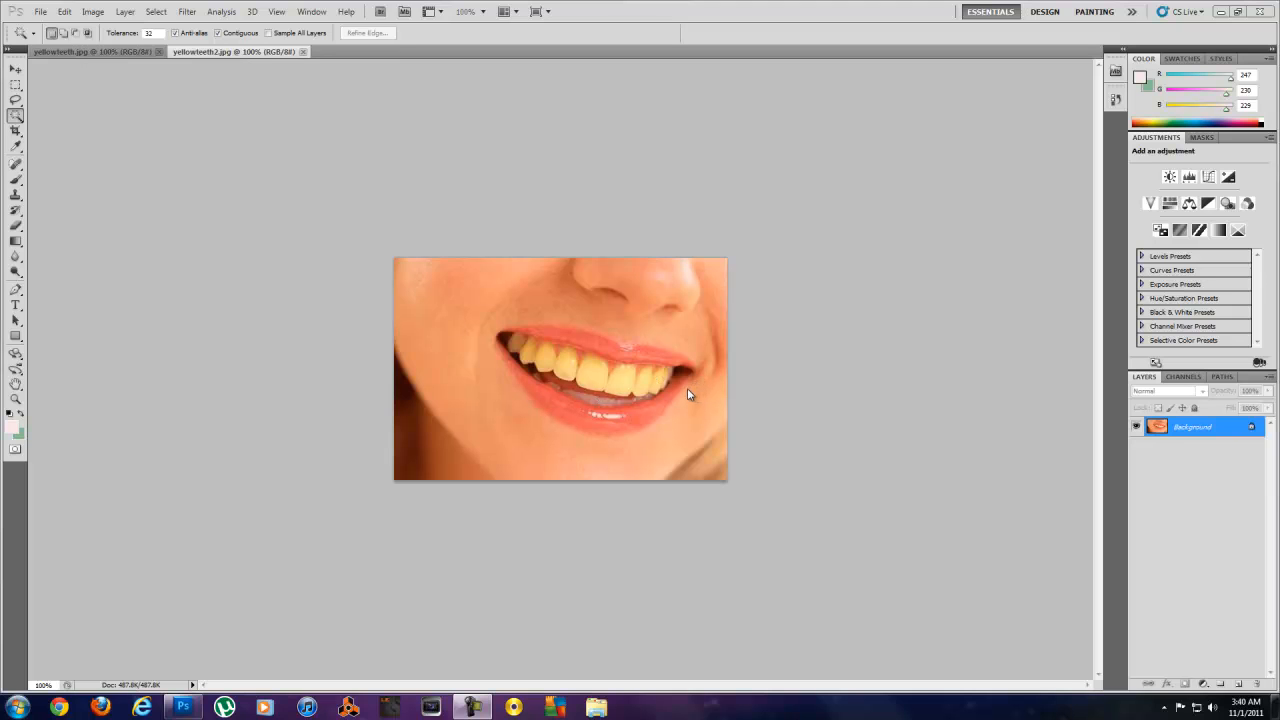
mouse_move(696, 388)
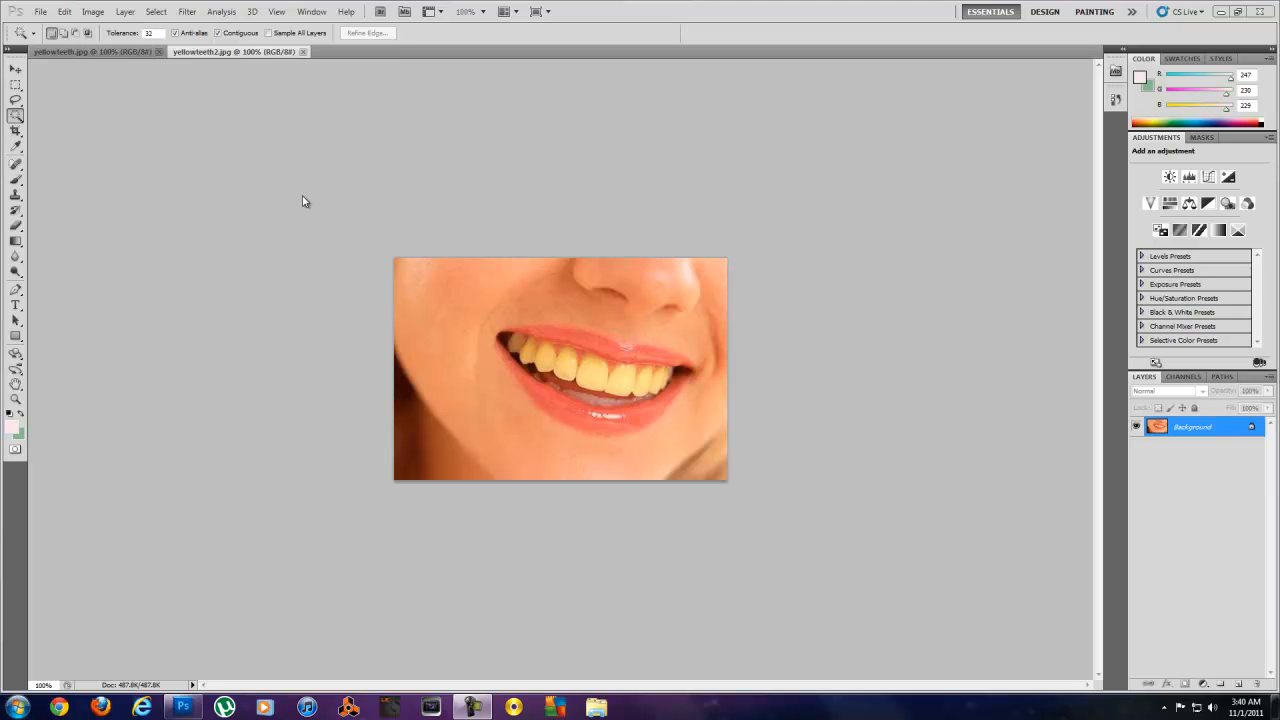
mouse_move(232, 64)
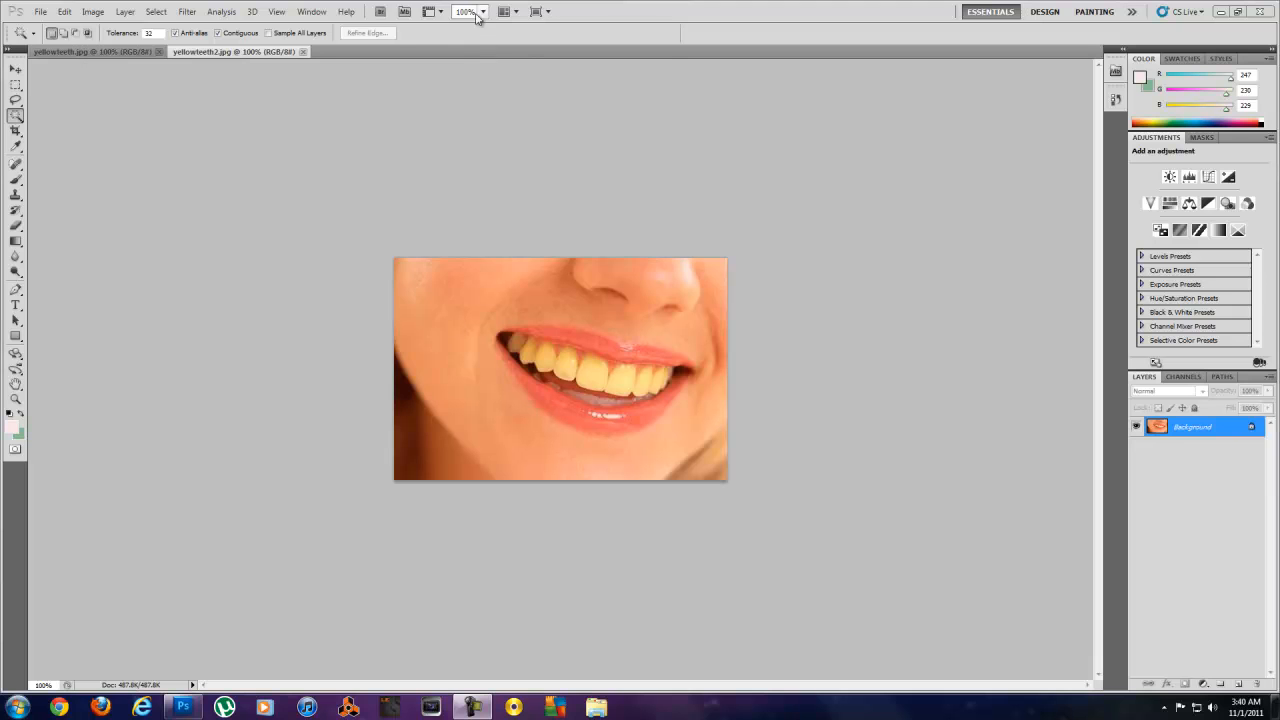
View the smile photo at 200% zoom to inspect the yellow teeth
click(484, 12)
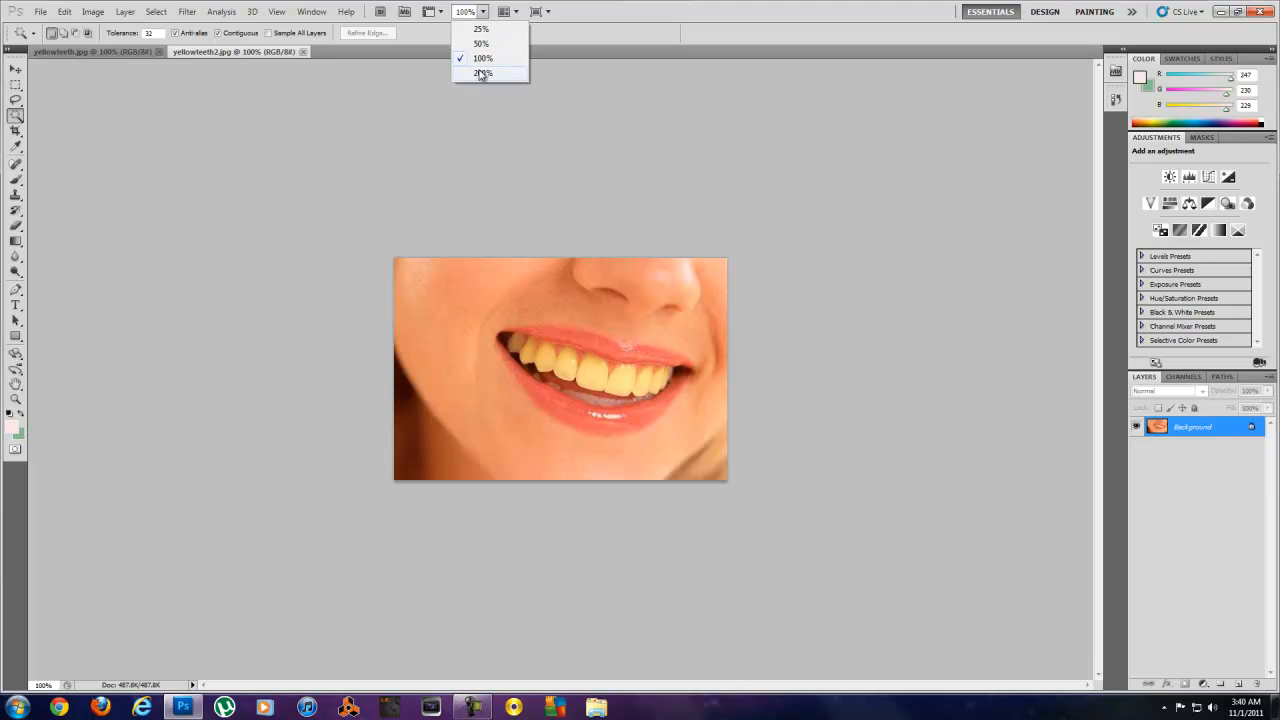
click(484, 72)
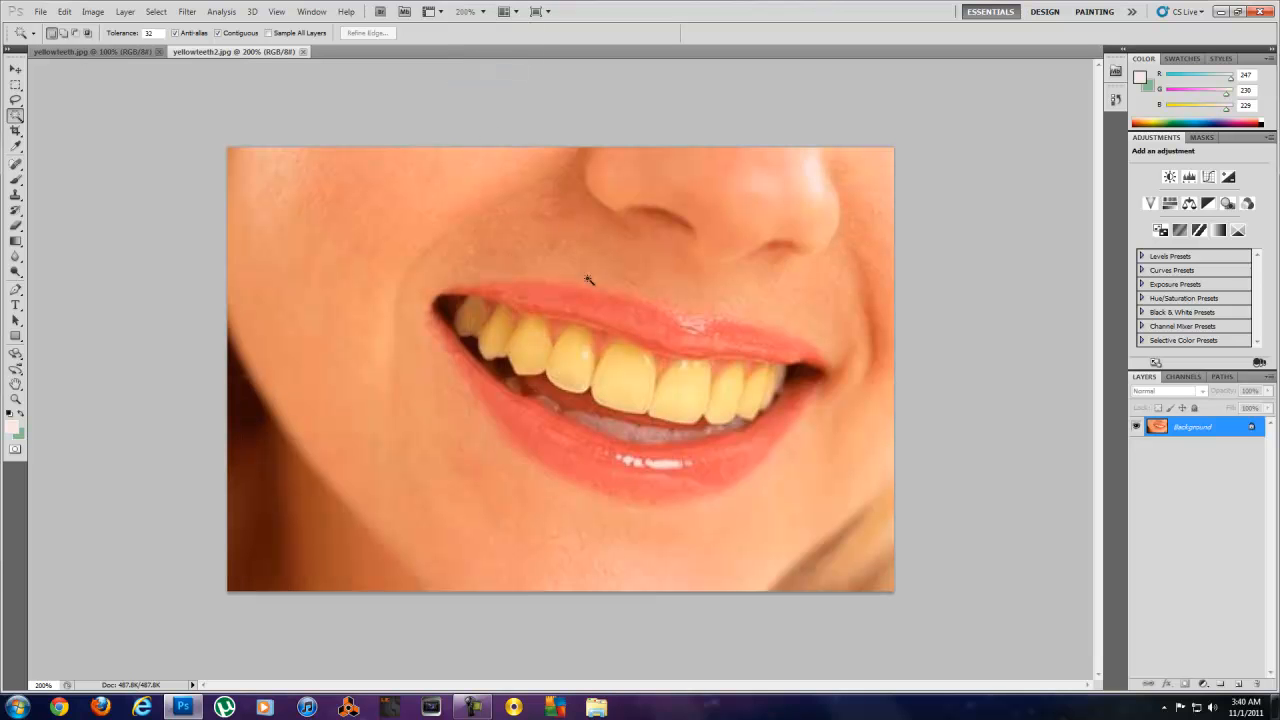
mouse_move(334, 224)
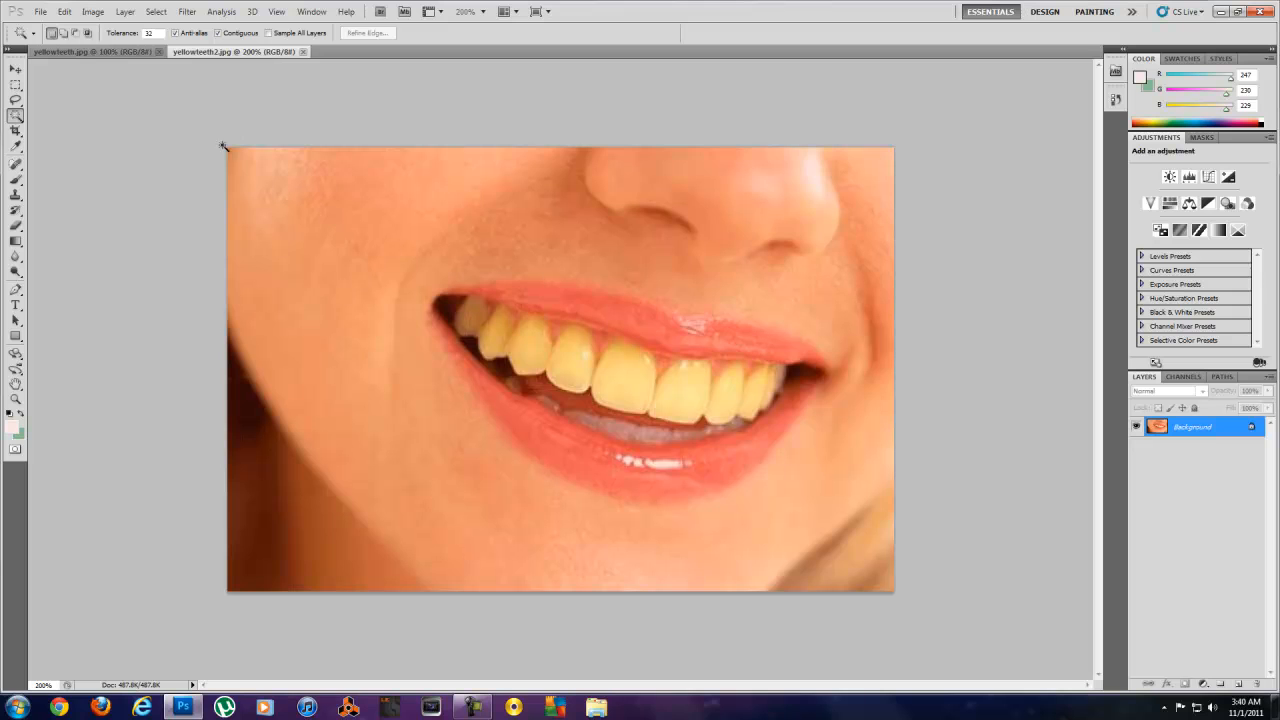
mouse_move(616, 178)
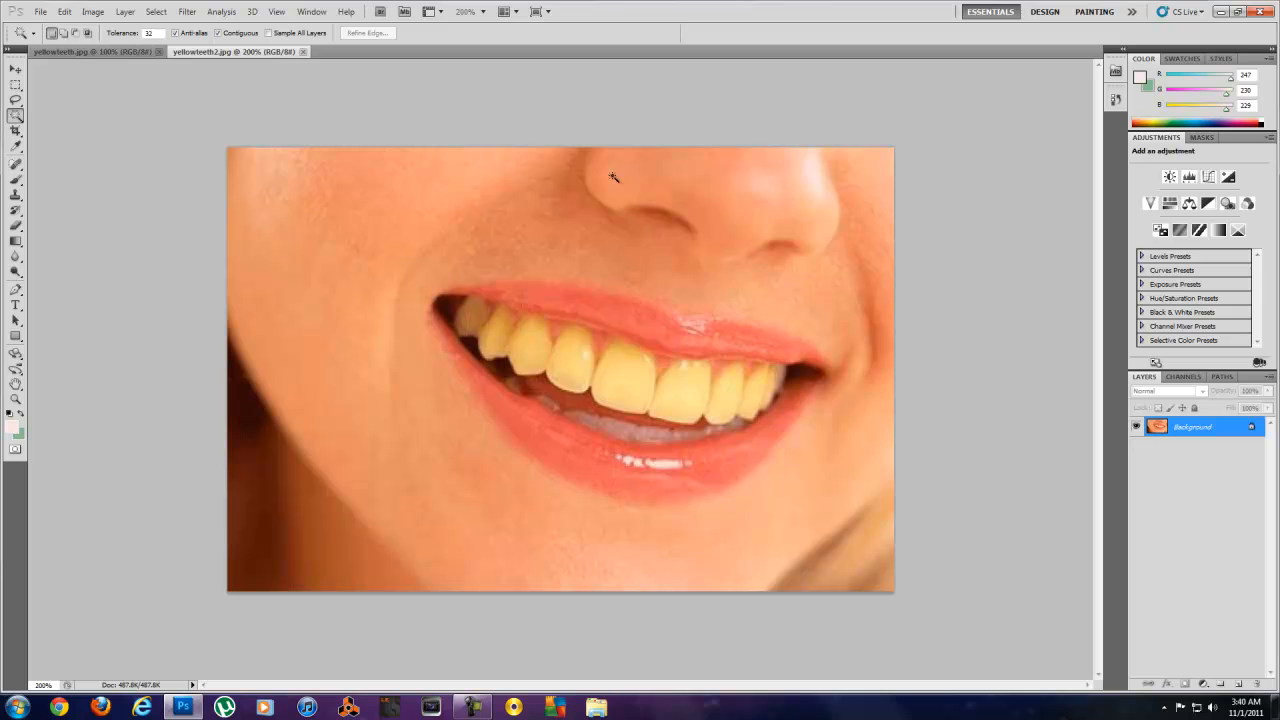
click(1208, 176)
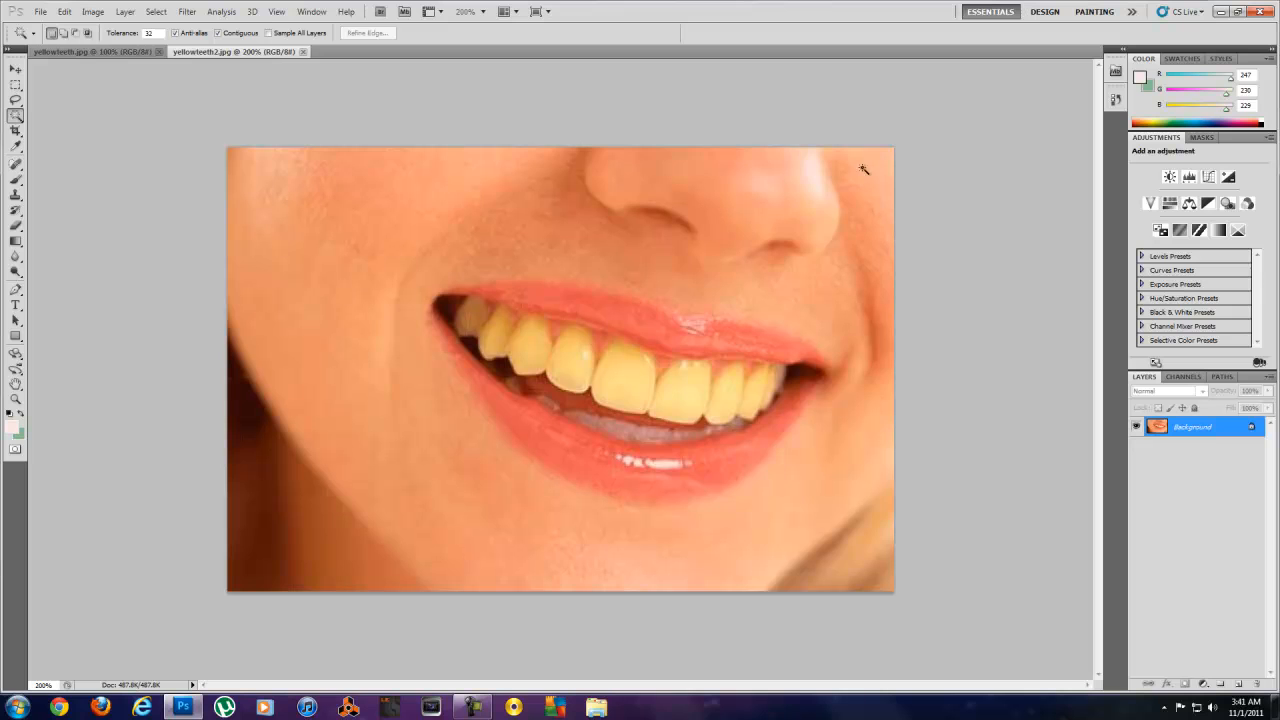
mouse_move(292, 130)
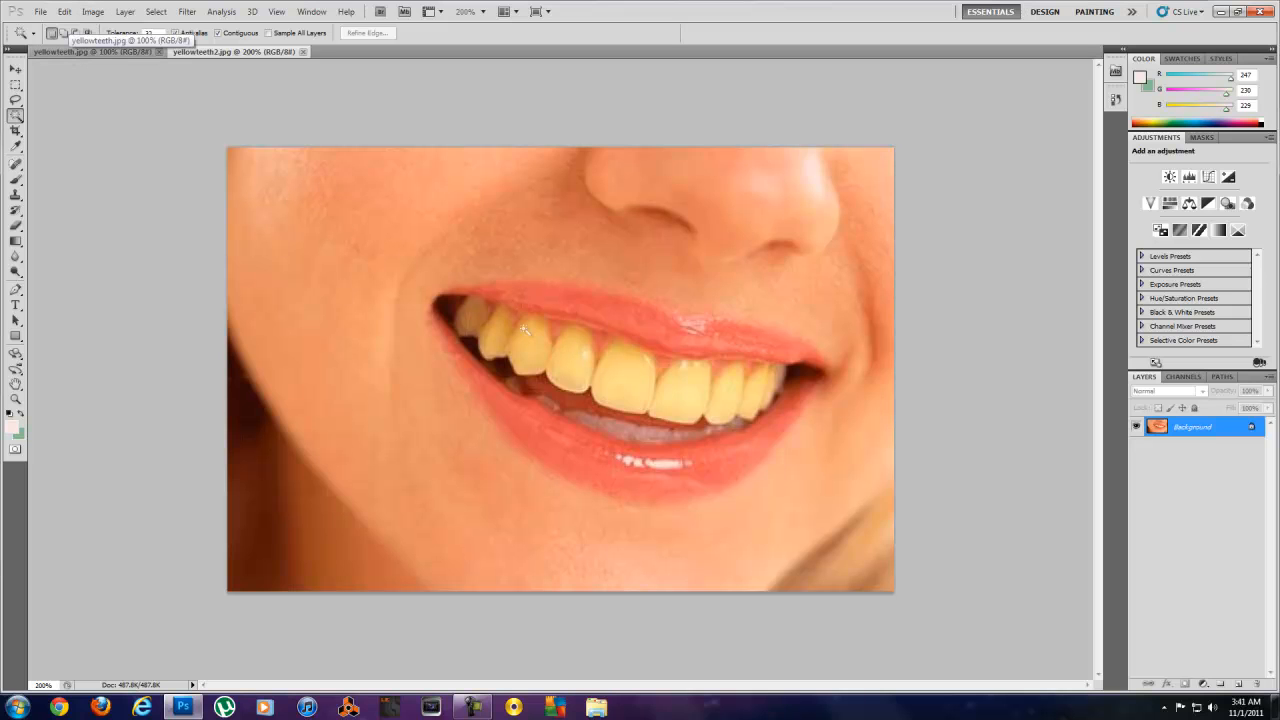
Select the yellow teeth with the Magic Wand at Tolerance 32
click(16, 116)
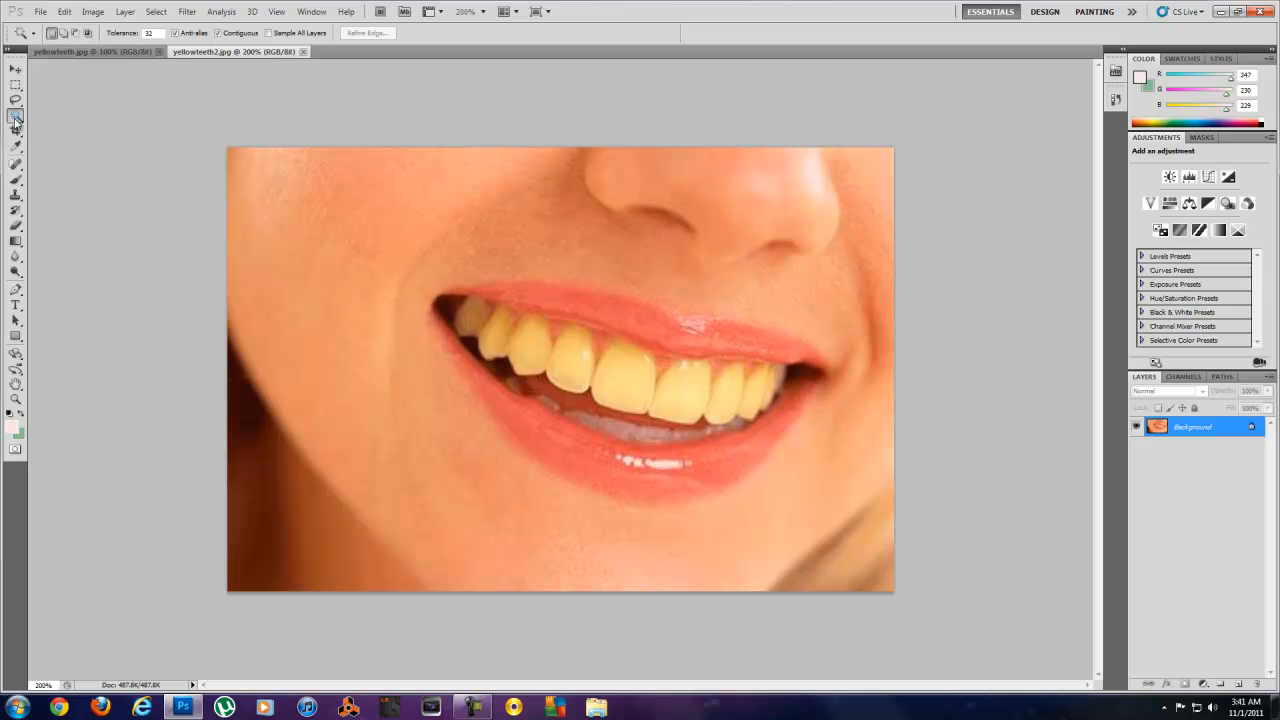
mouse_move(16, 116)
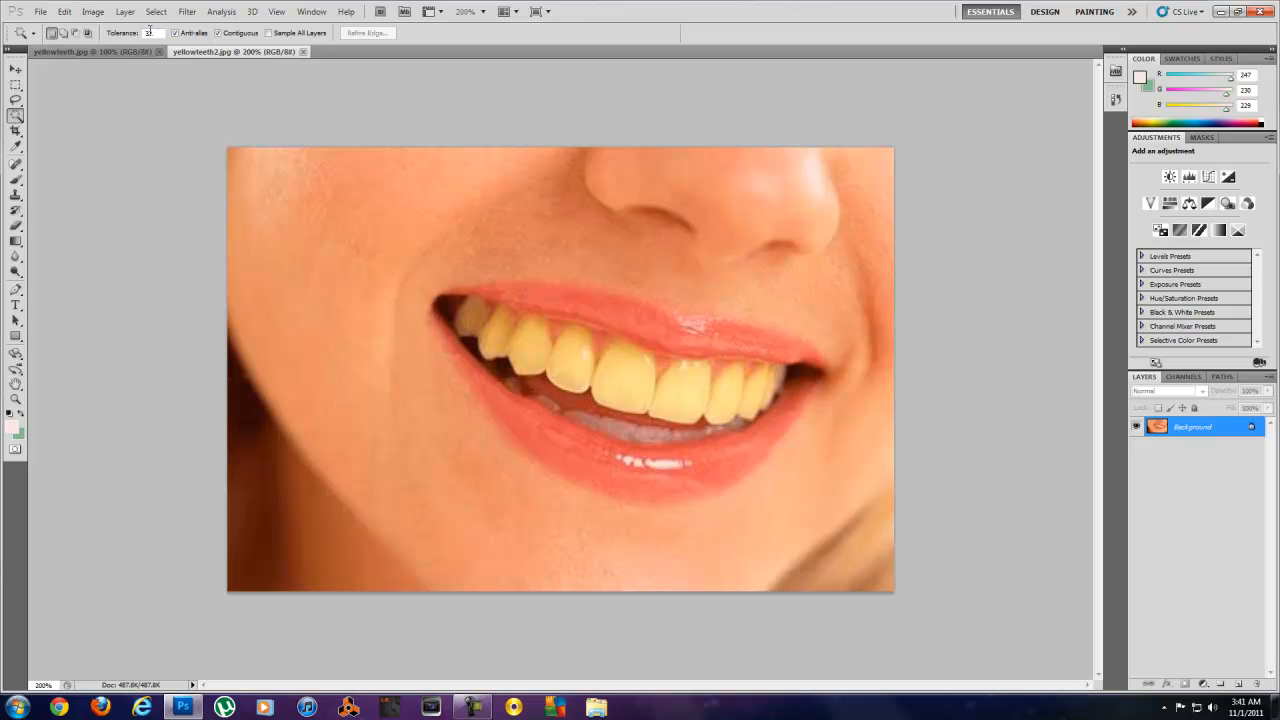
text(32)
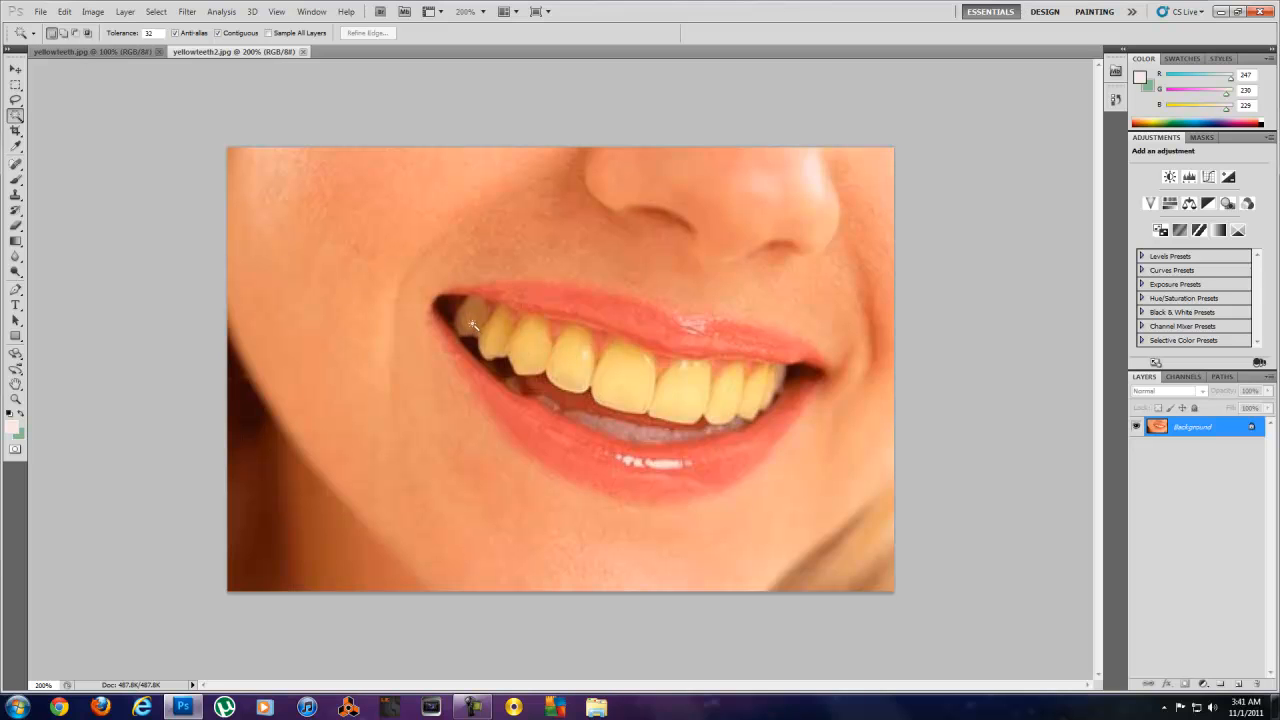
click(476, 324)
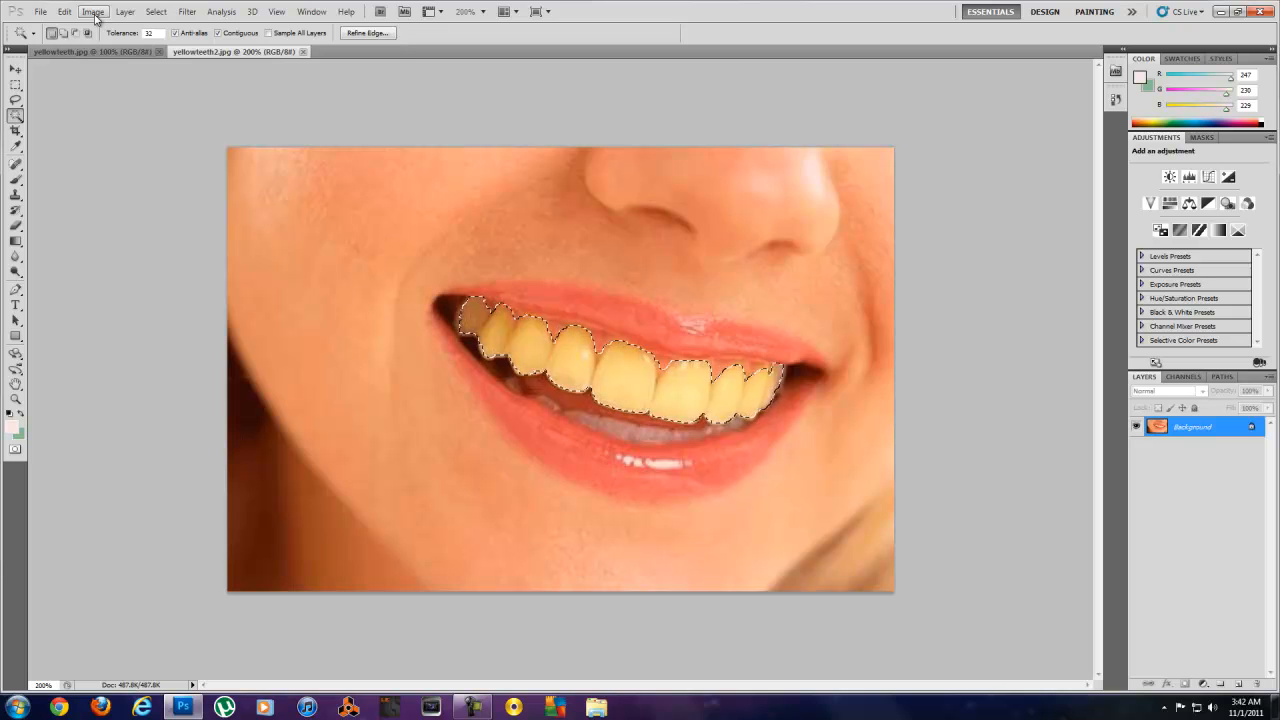
Lower the Saturation of the selected teeth via Hue/Saturation to strip their yellow tint
click(92, 12)
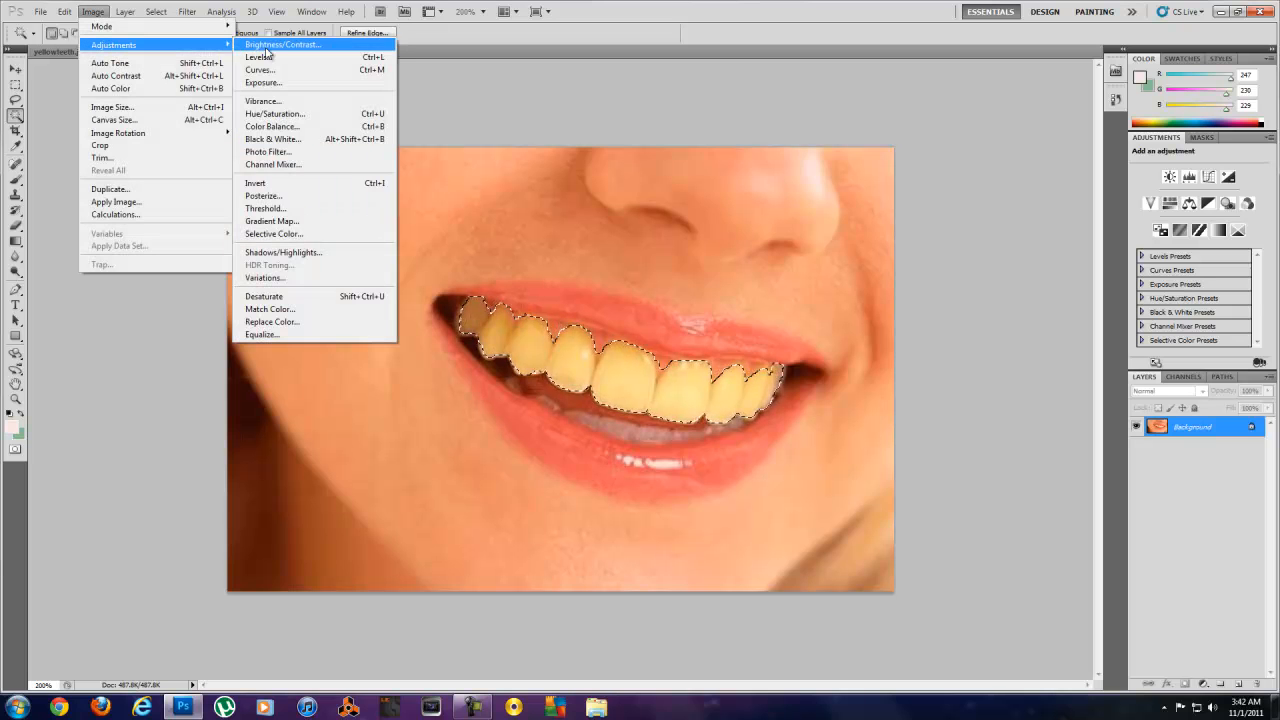
mouse_move(276, 112)
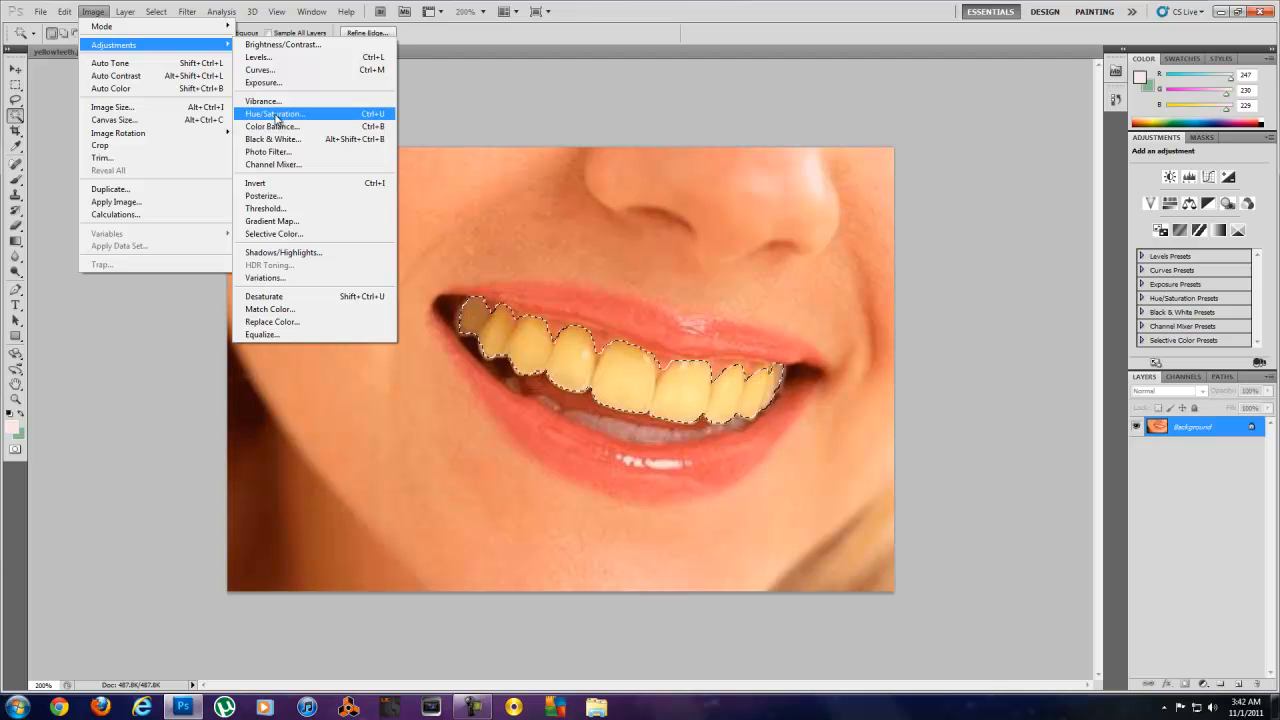
click(274, 112)
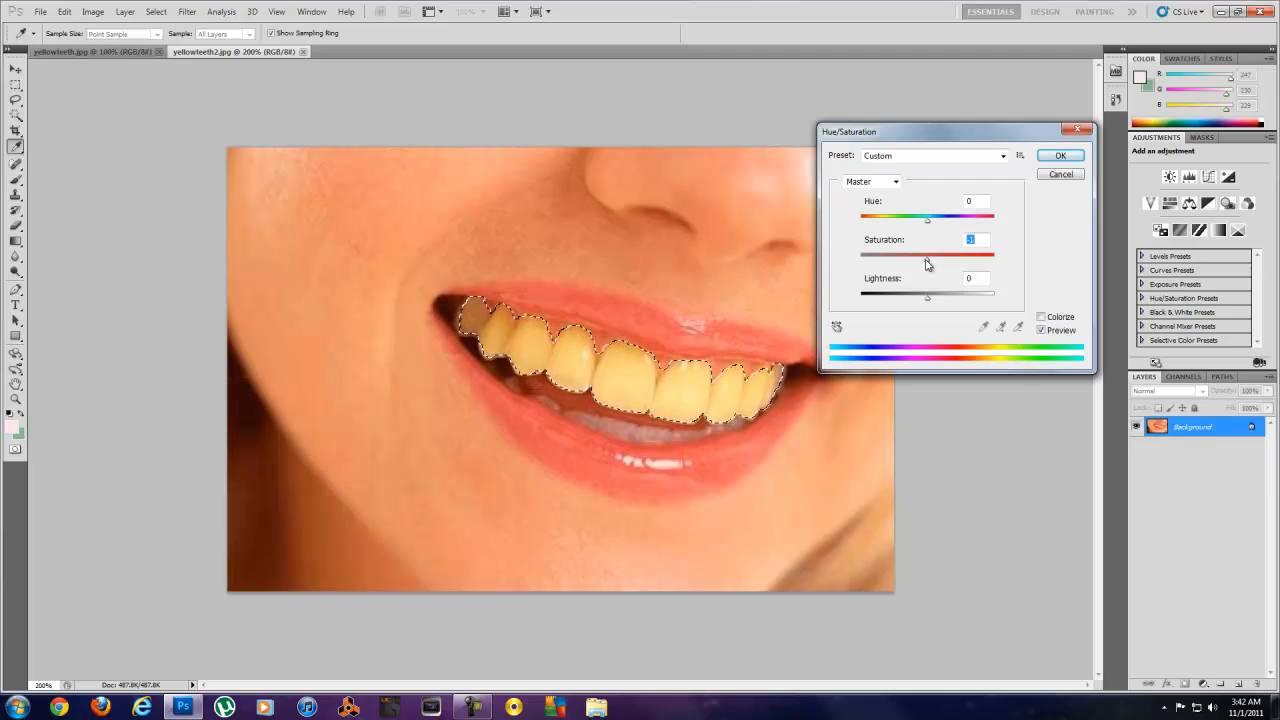
drag(928, 256, 908, 256)
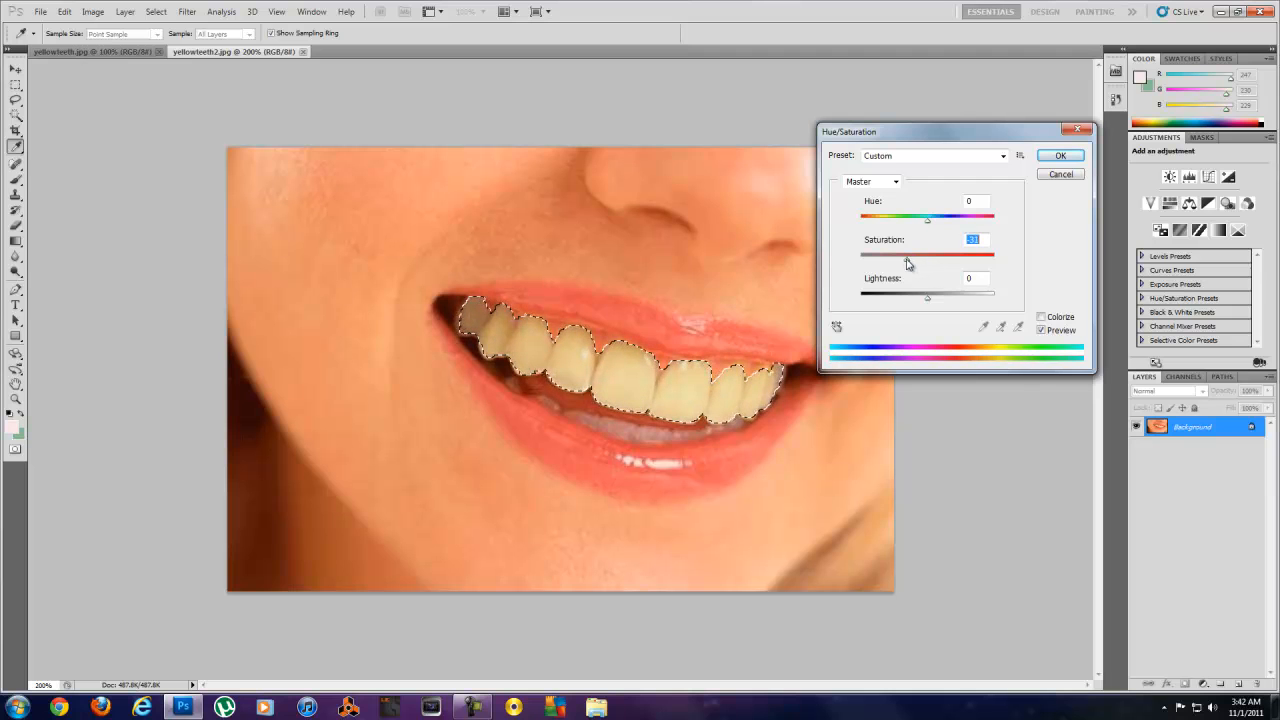
drag(928, 256, 904, 256)
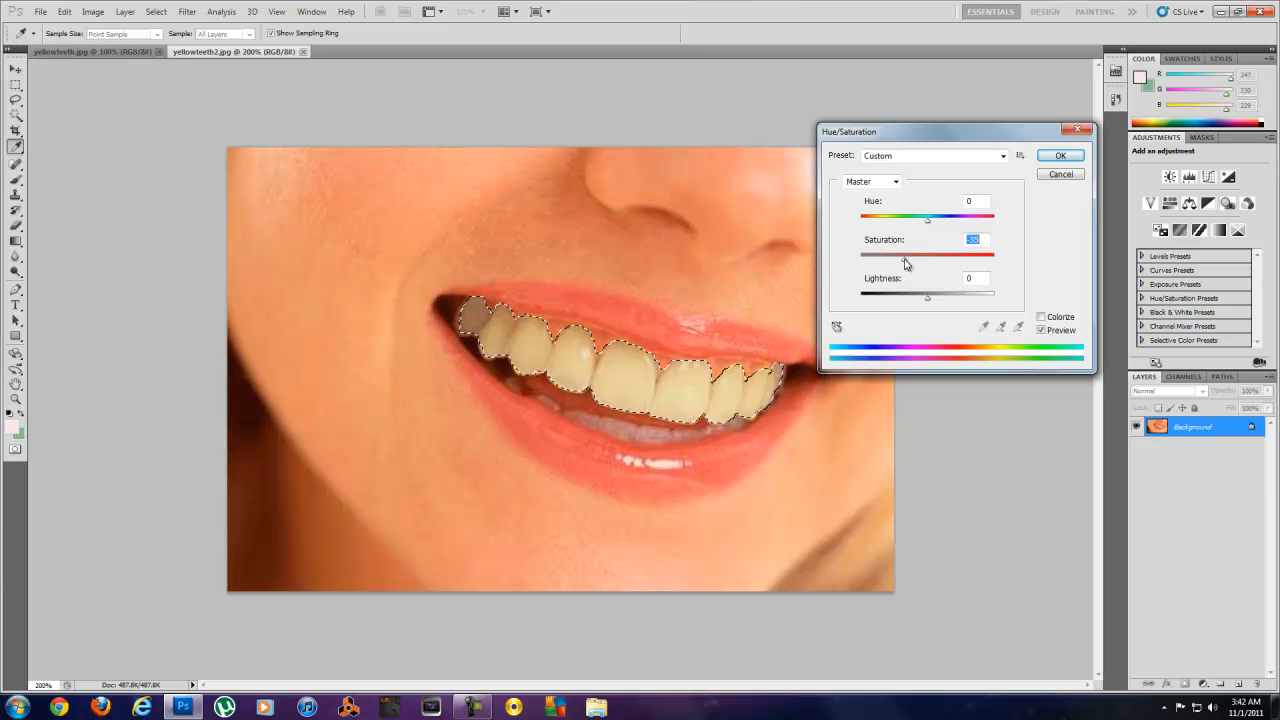
drag(928, 256, 904, 256)
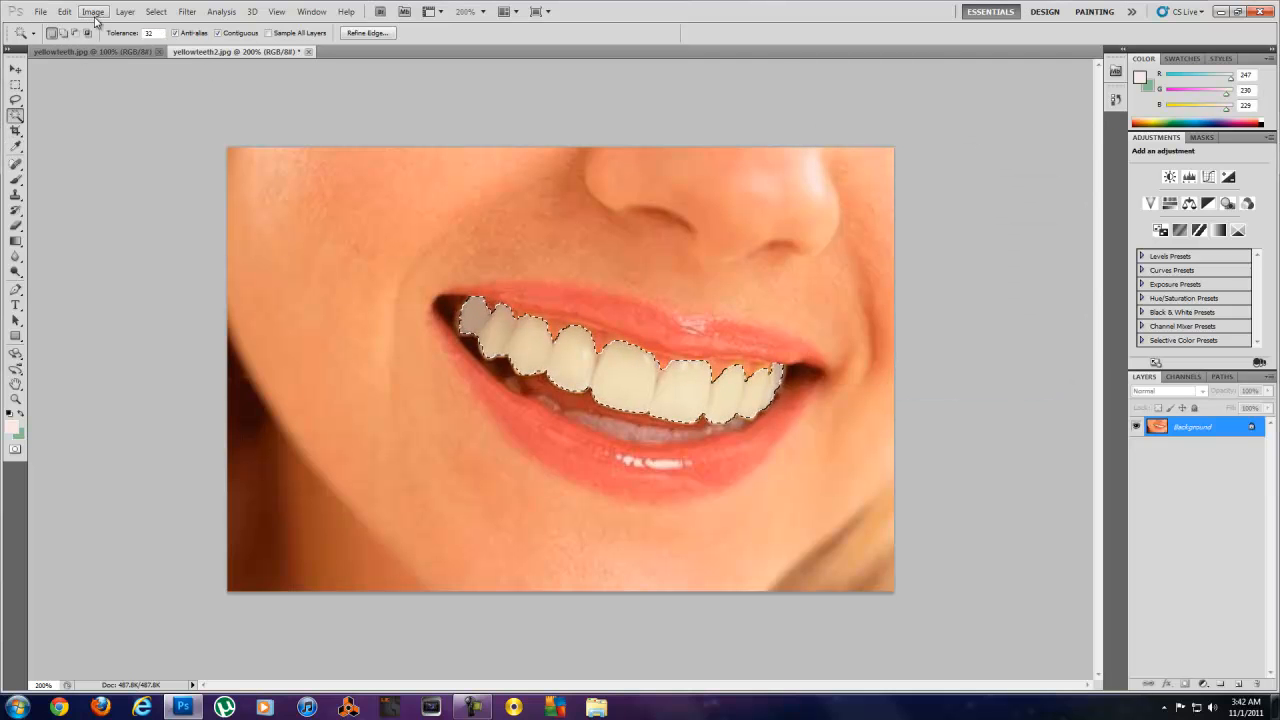
Brighten the selected teeth with Levels by shifting the midtone and white input sliders
click(92, 12)
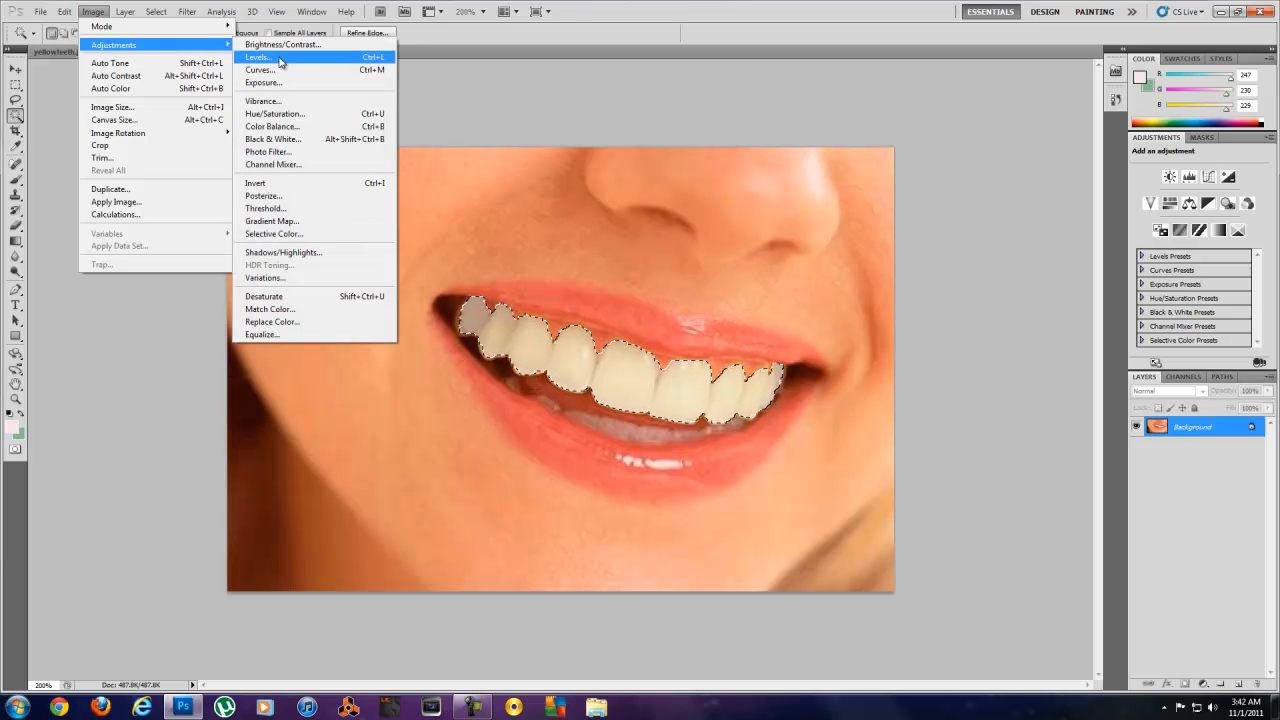
click(258, 56)
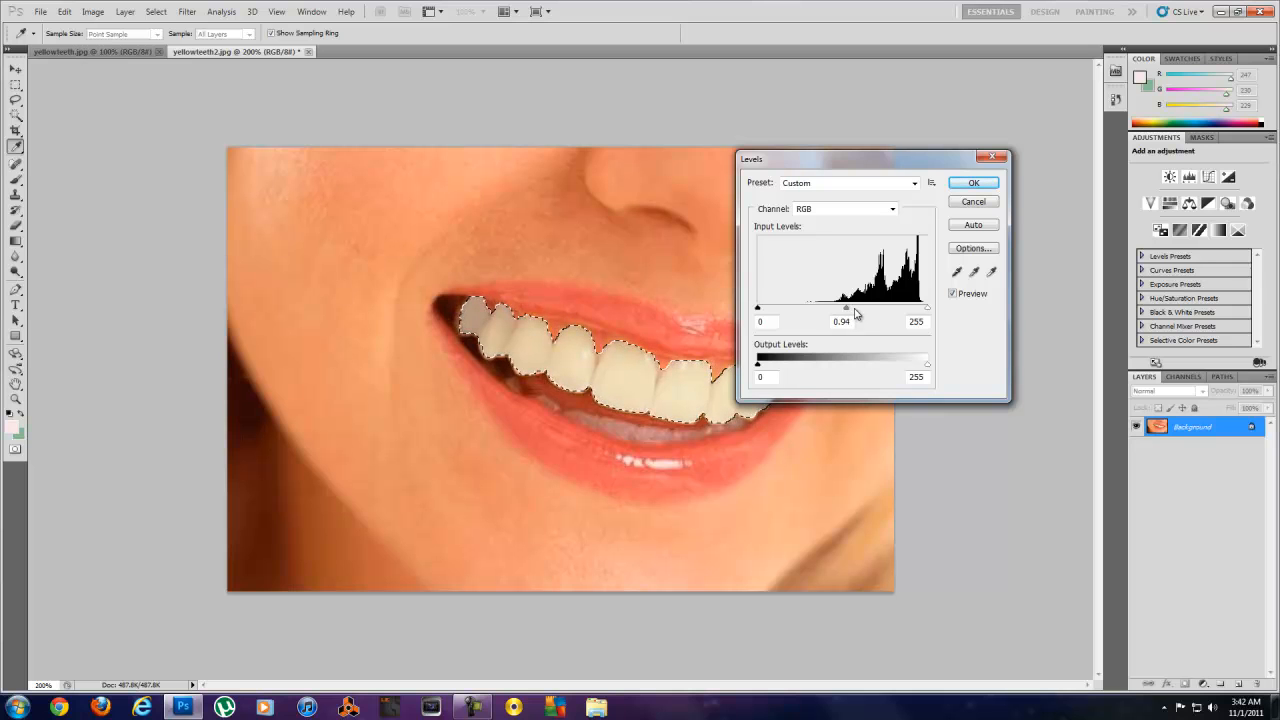
drag(846, 308, 856, 308)
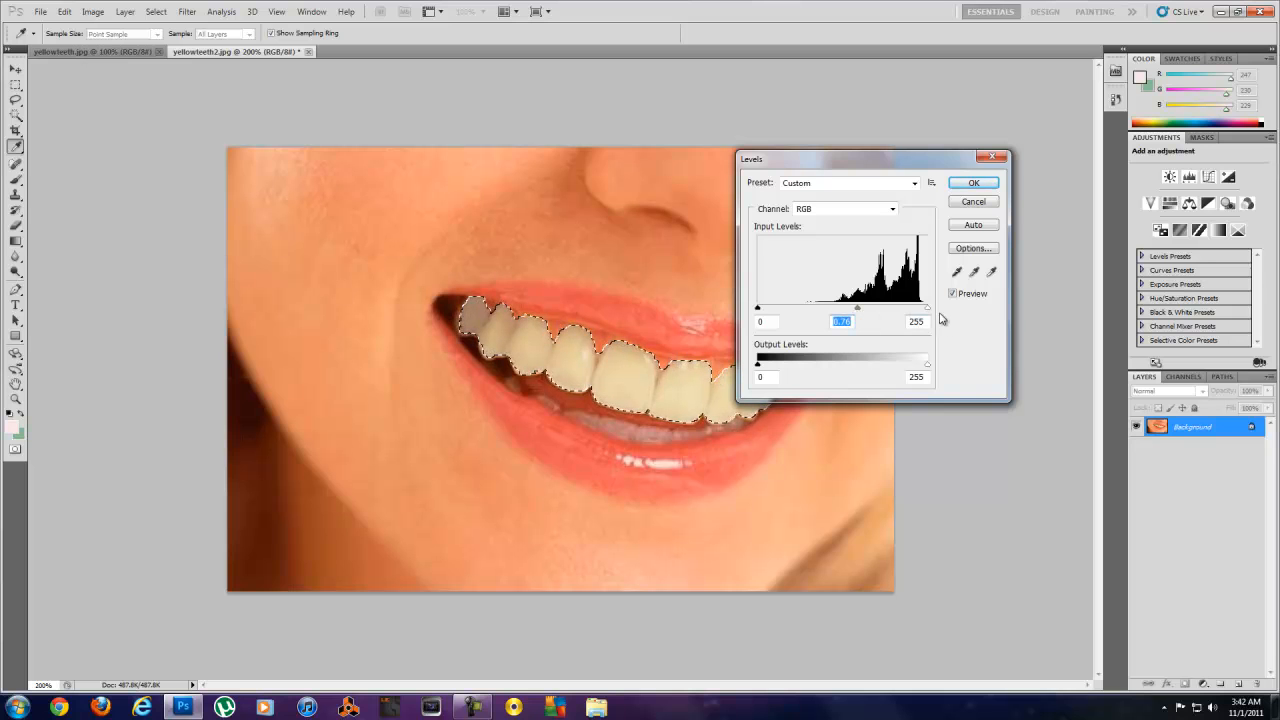
drag(926, 308, 920, 308)
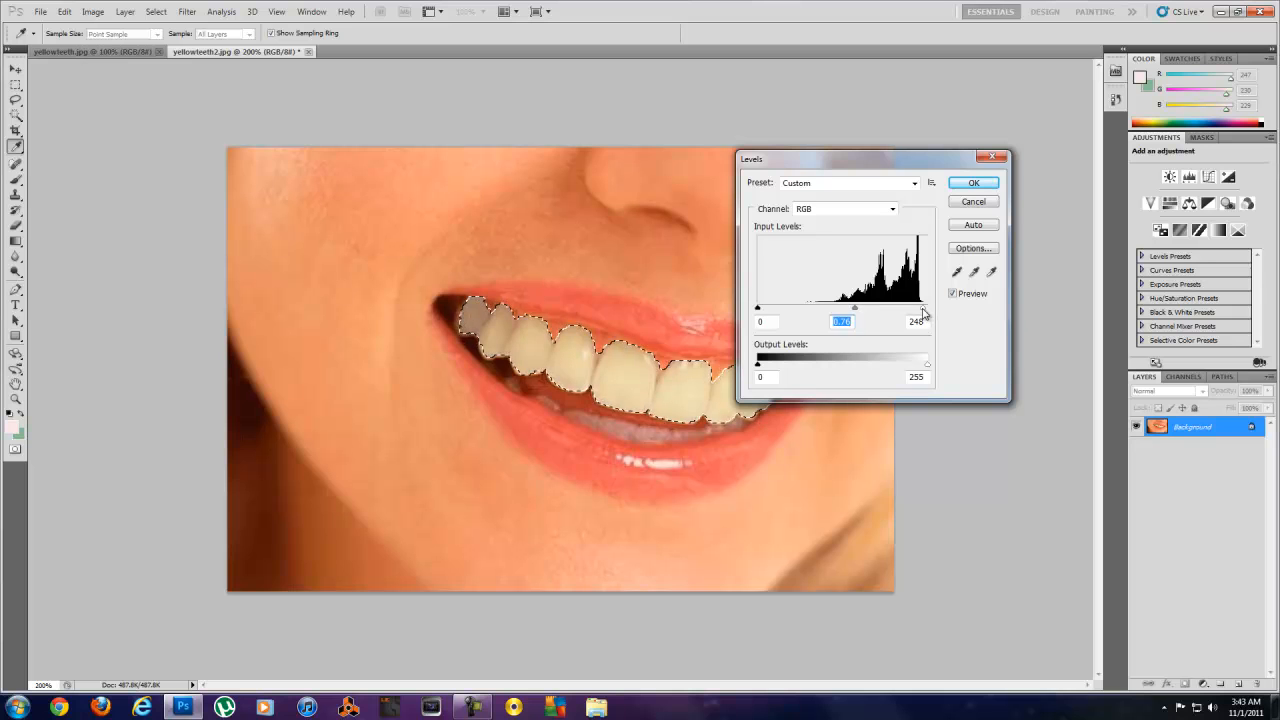
drag(924, 308, 916, 308)
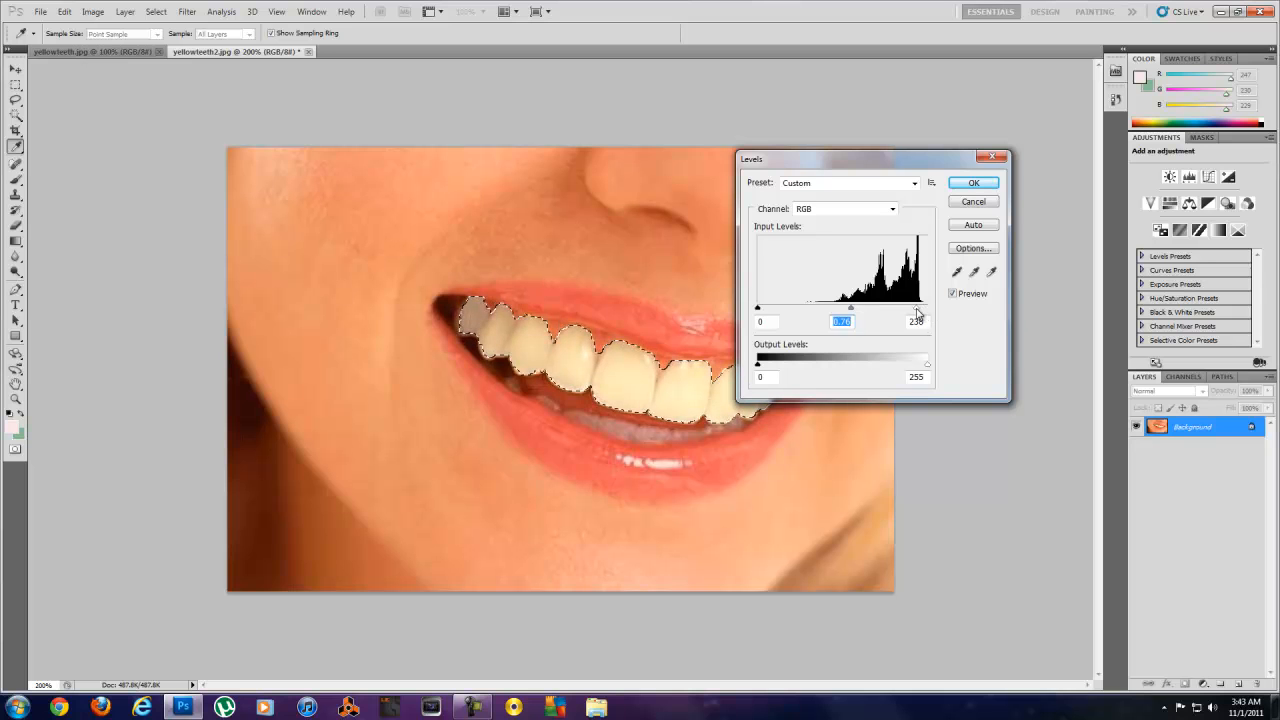
drag(920, 308, 912, 308)
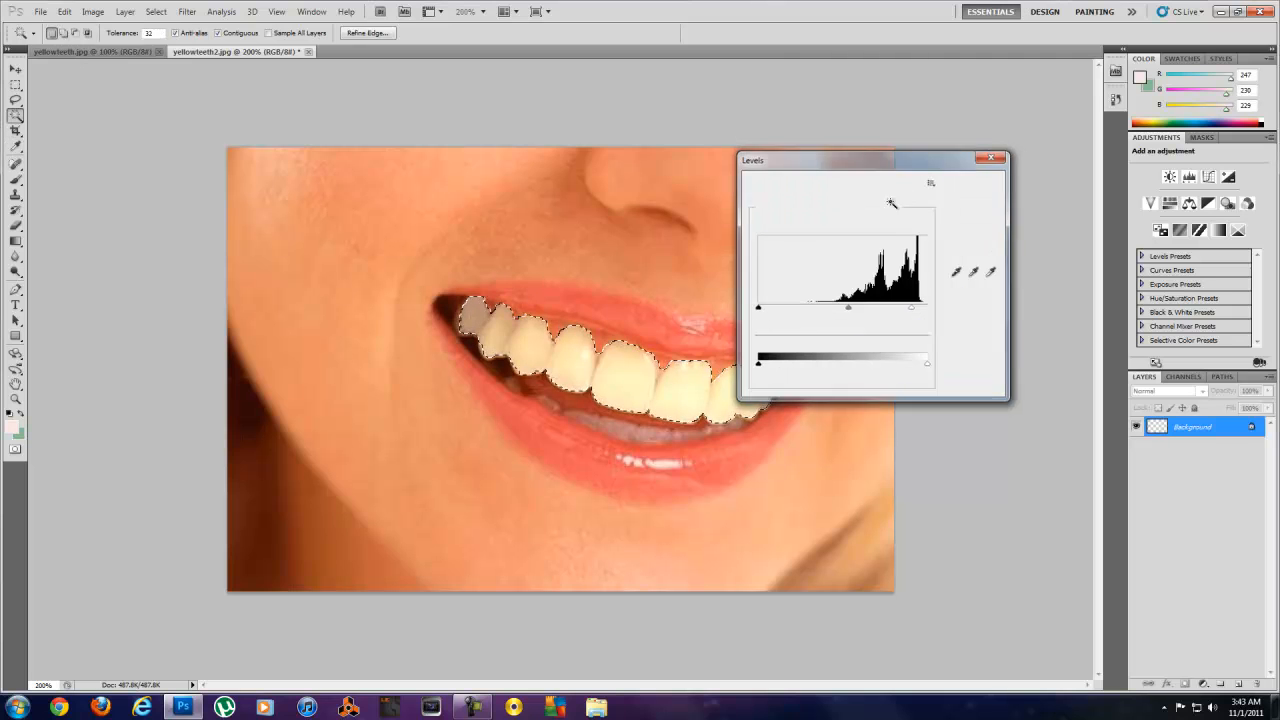
Switch to the Move tool and deselect the whitened teeth
click(1000, 158)
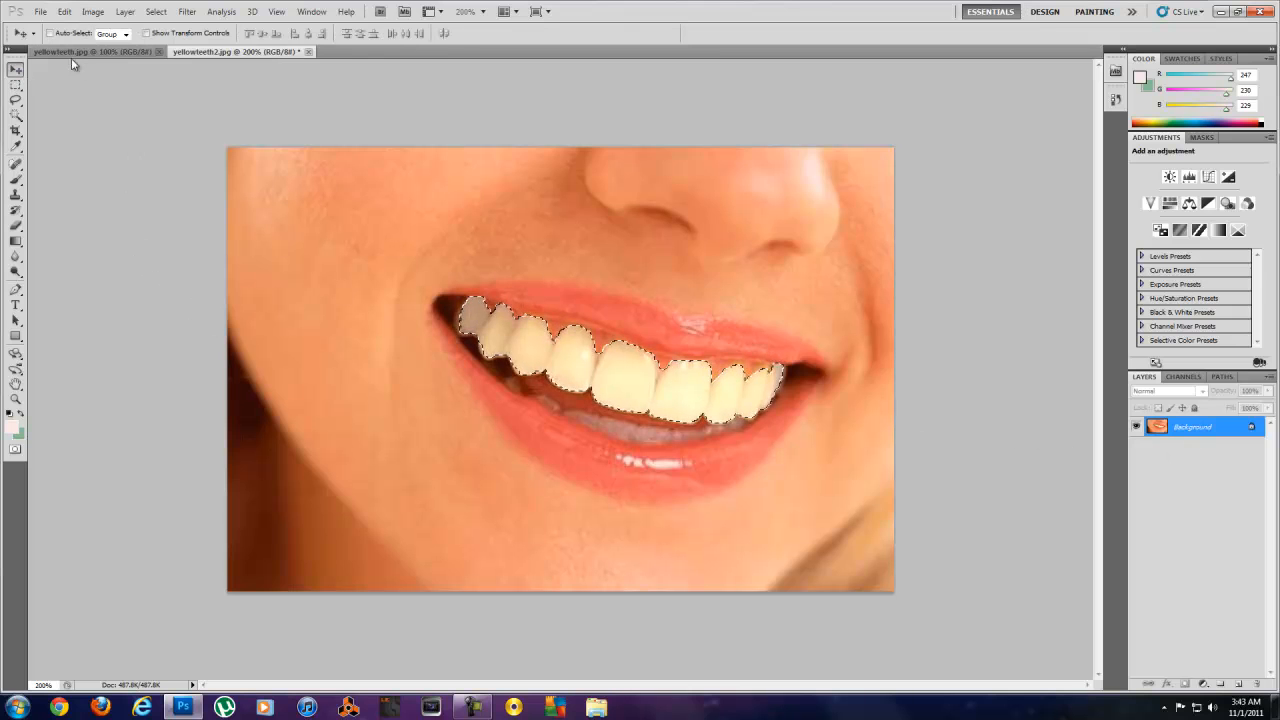
click(64, 12)
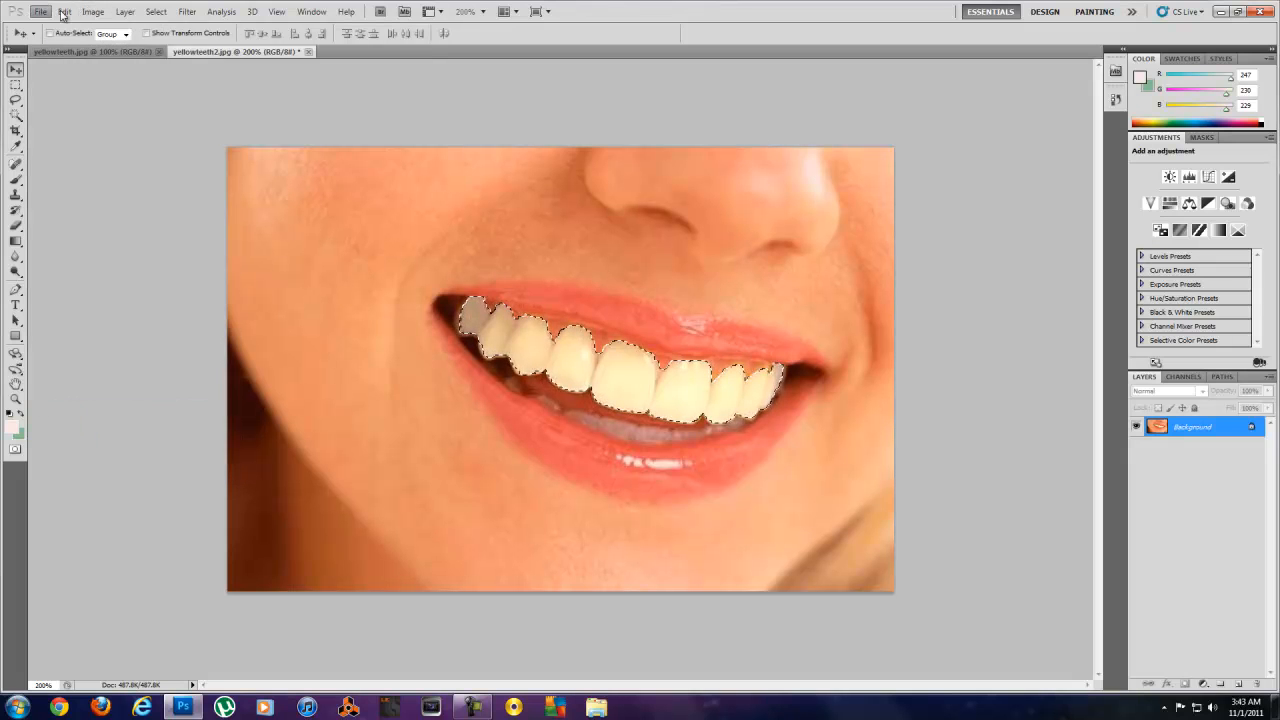
click(64, 12)
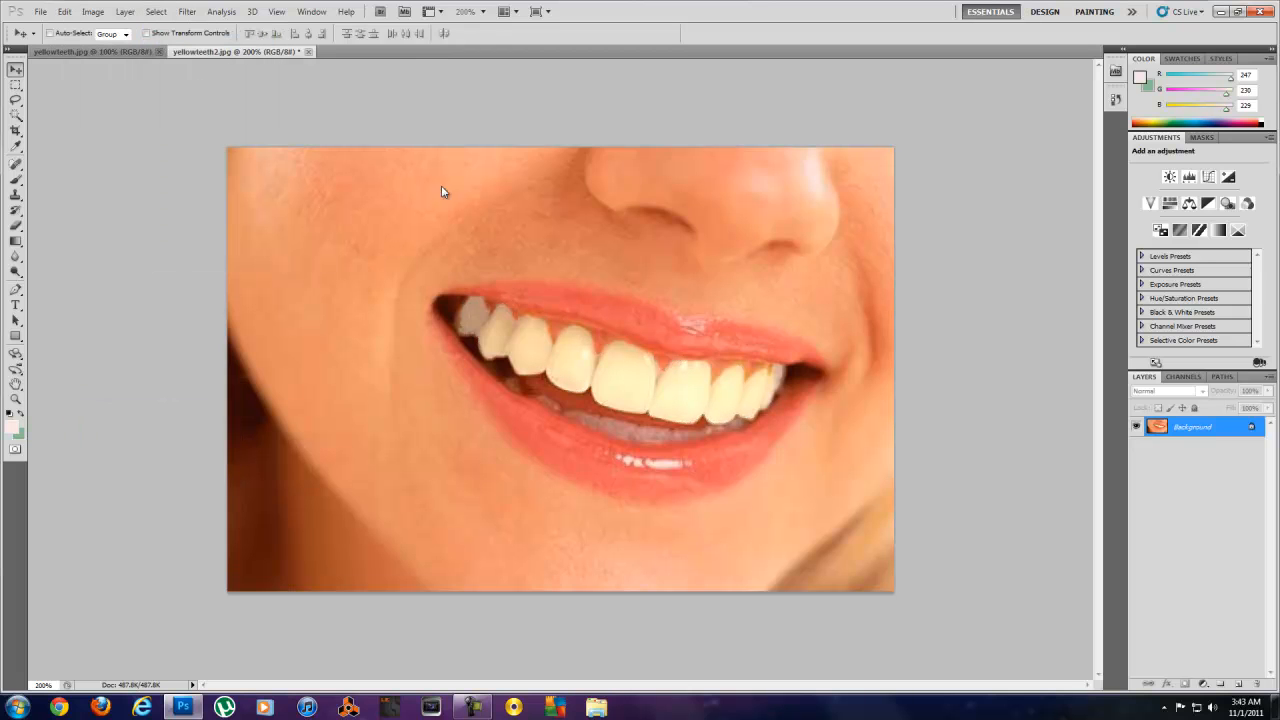
click(90, 52)
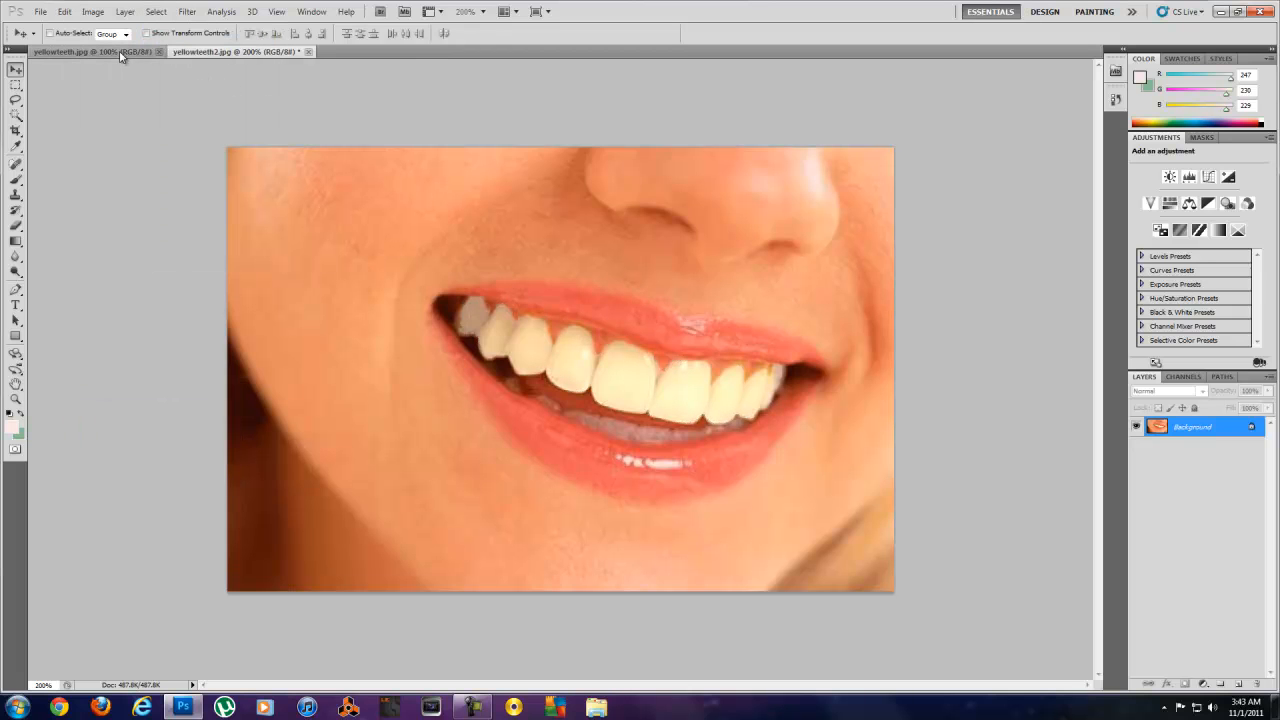
Float the edited photo in its own window beside the original and reach the zoom levels
click(236, 52)
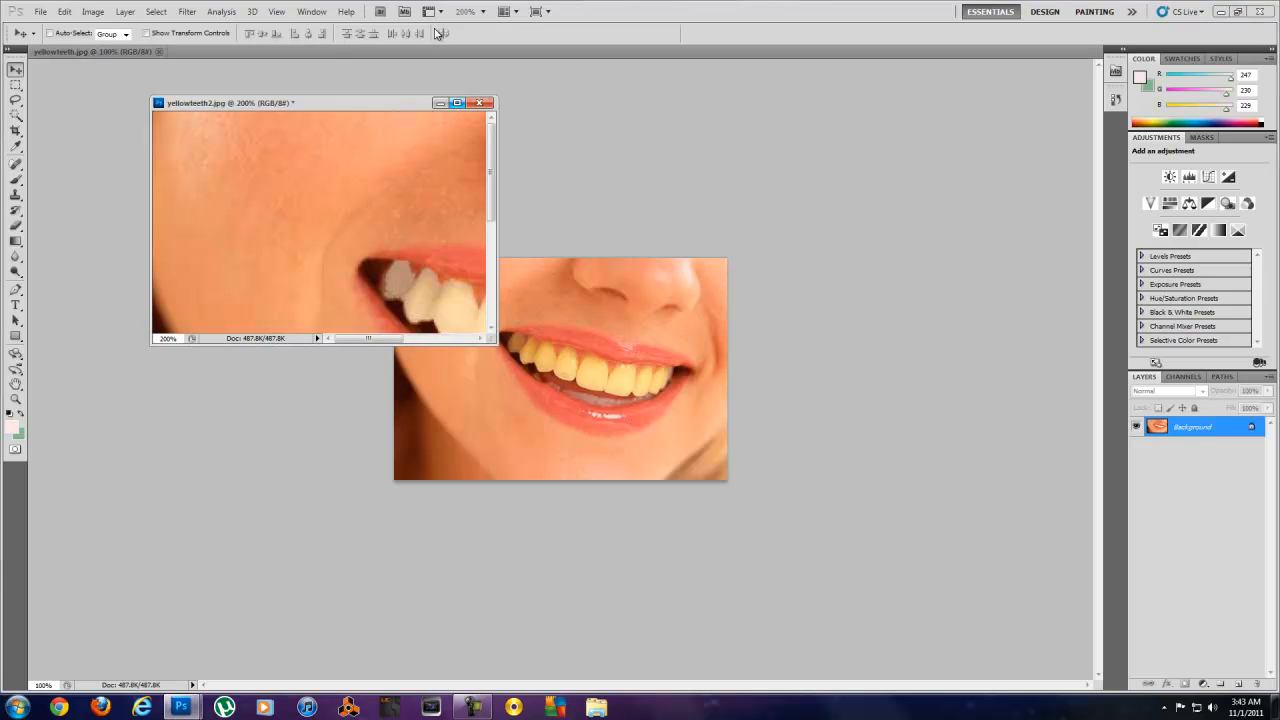
click(480, 12)
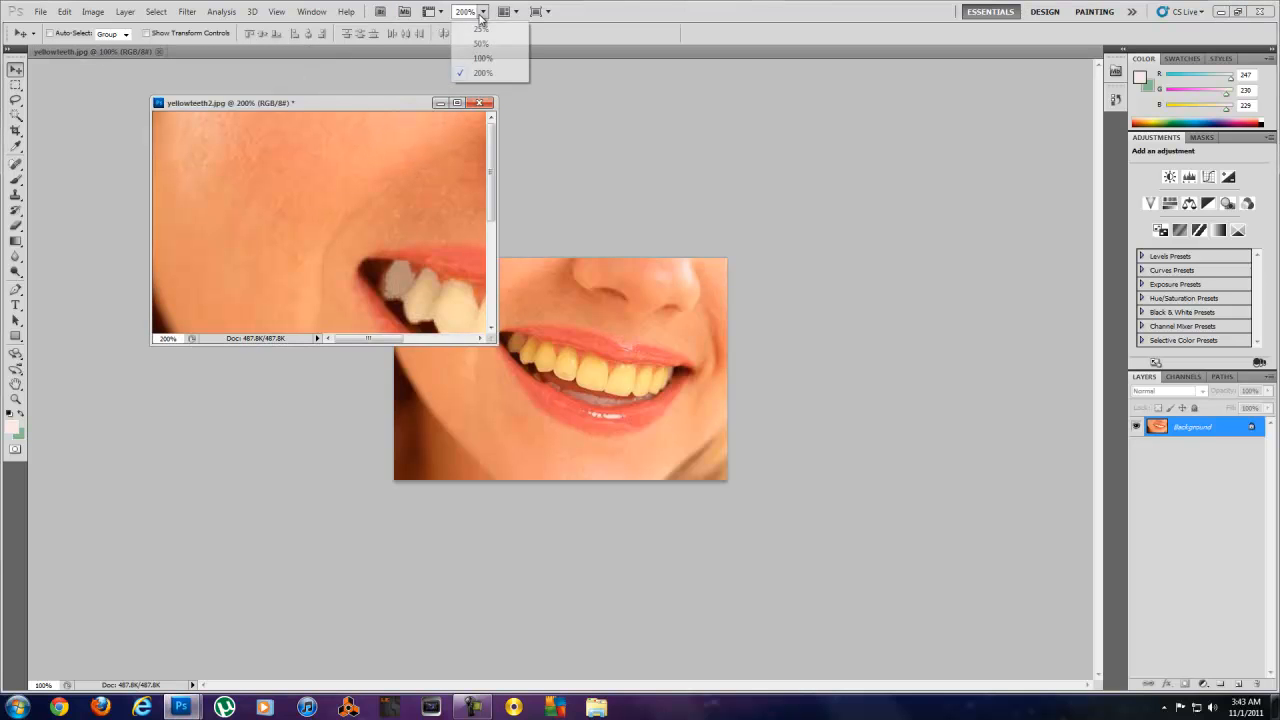